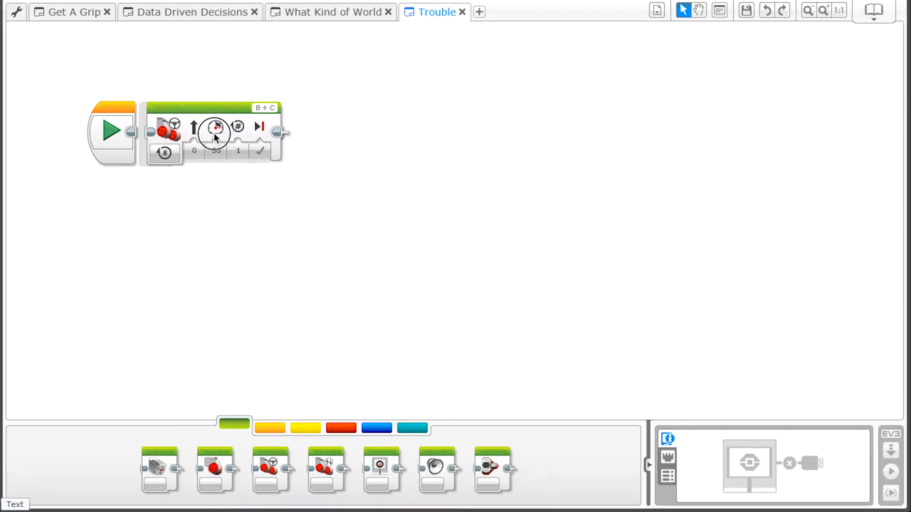
Set the Move Steering block to run On at power 30.
left_click(164, 152)
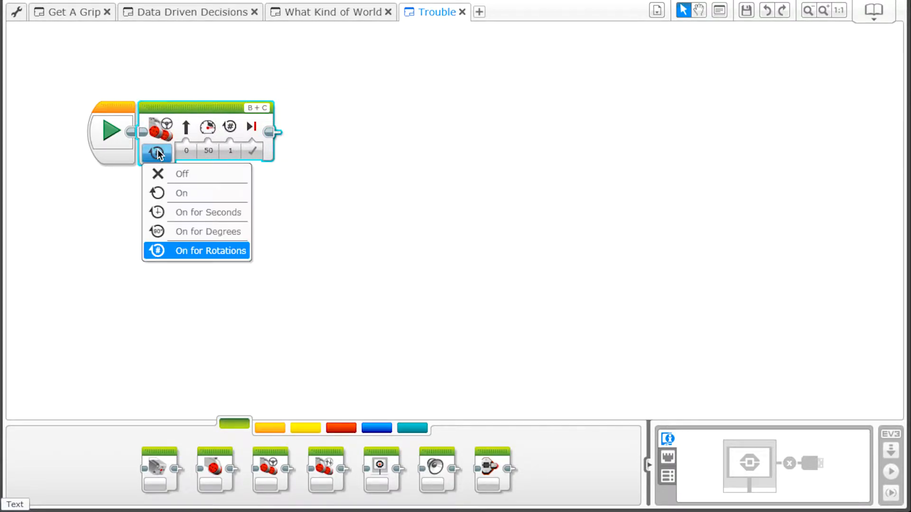
left_click(180, 193)
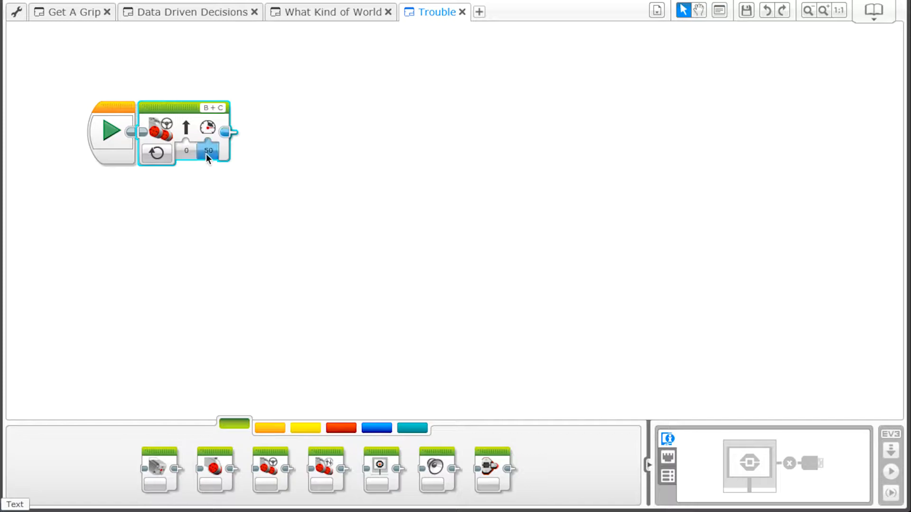
left_click(208, 150)
type("30")
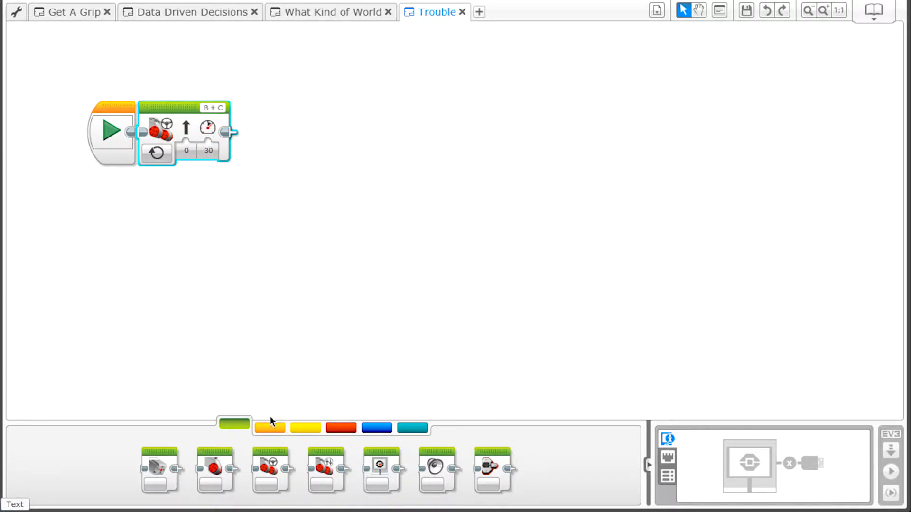
Add a Wait block comparing the touch sensor state, then return to motor actions.
left_click(268, 426)
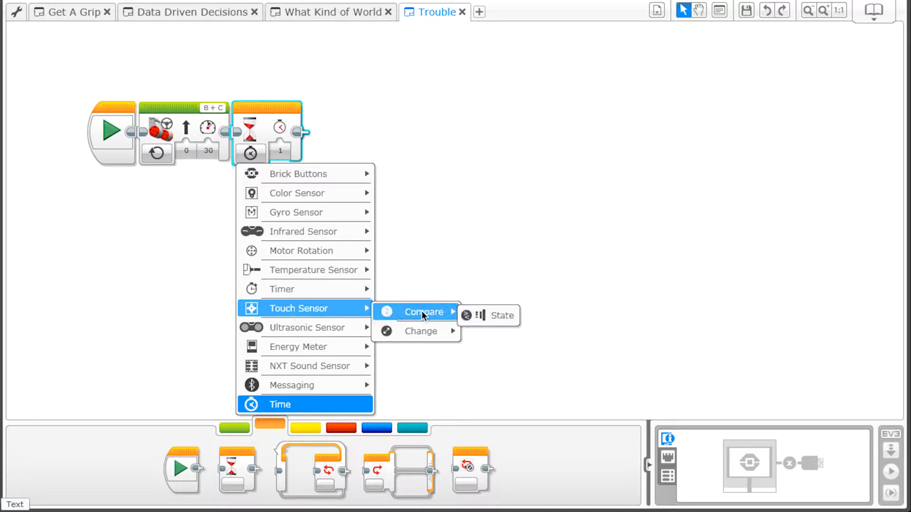
left_click(502, 315)
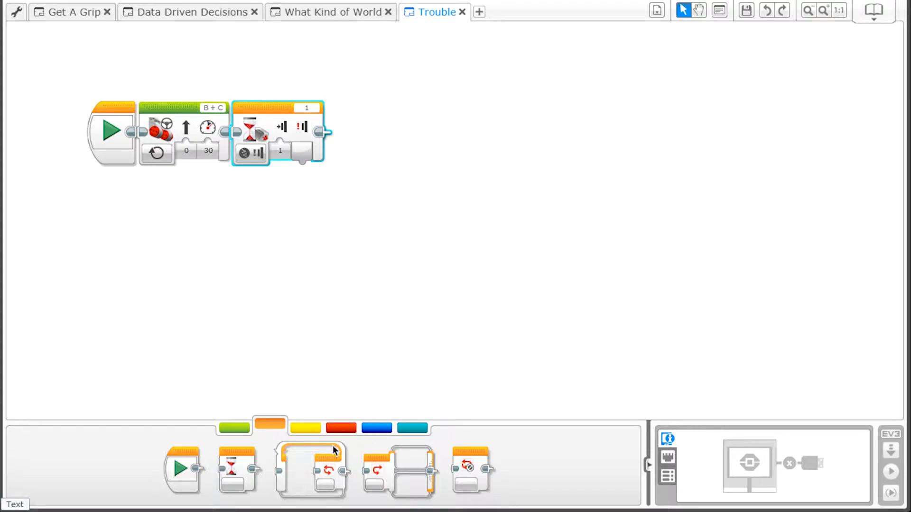
left_click(234, 428)
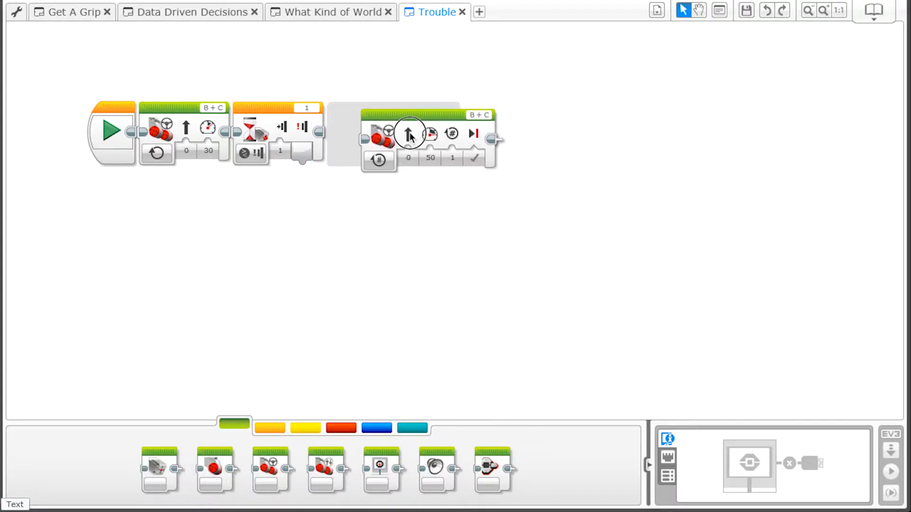
Add a stop, touch wait, spin at steering 100 power 30, touch wait, and stop.
left_click(343, 151)
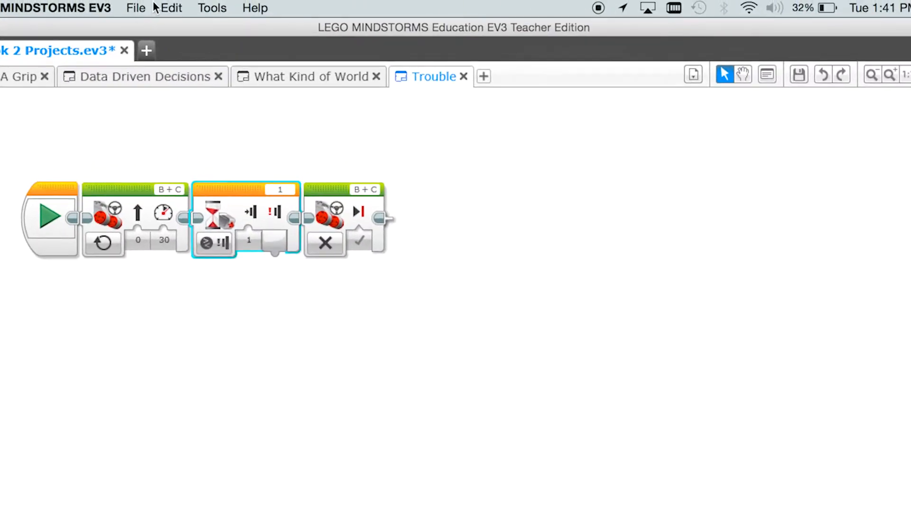
mouse_move(171, 9)
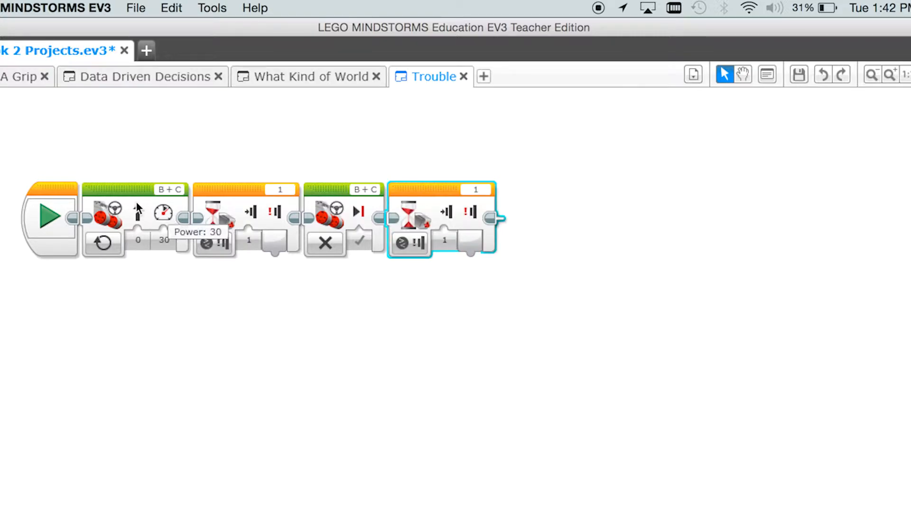
left_click(170, 7)
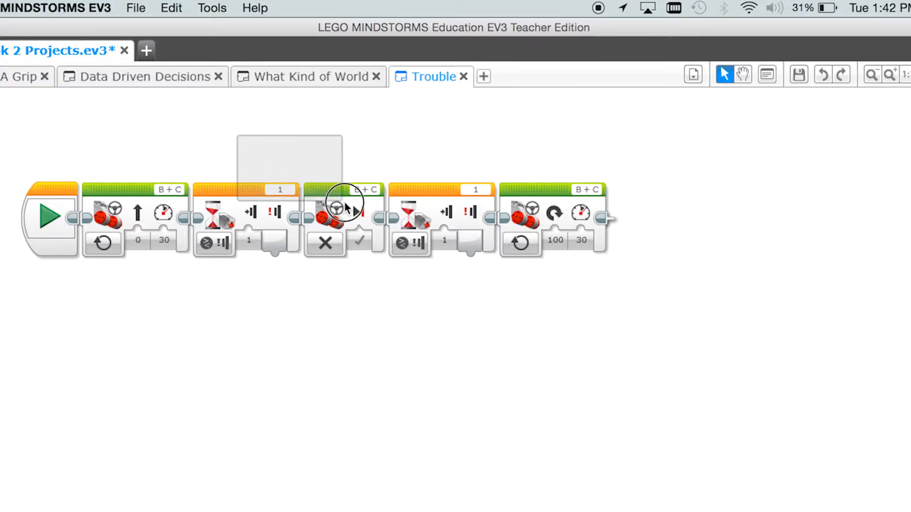
left_click(171, 8)
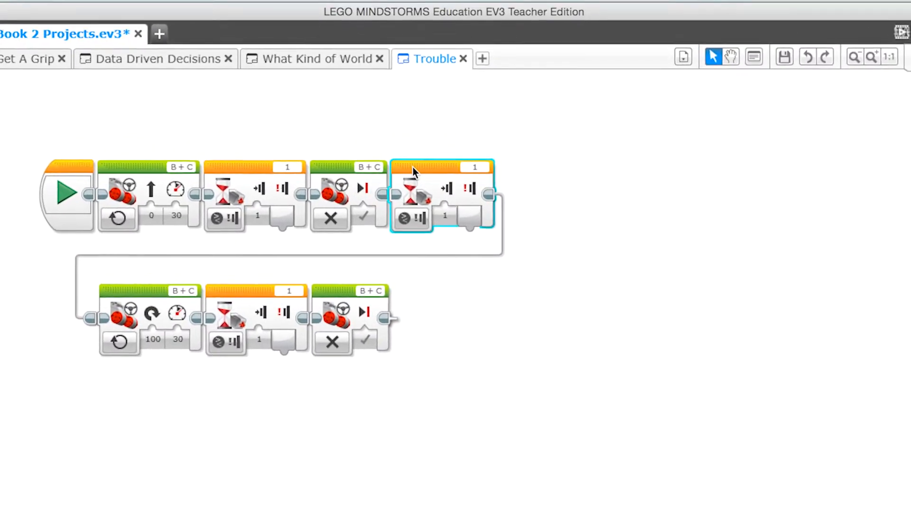
Copy a touch wait onto row two and paste row one's four blocks as row three.
left_click(171, 9)
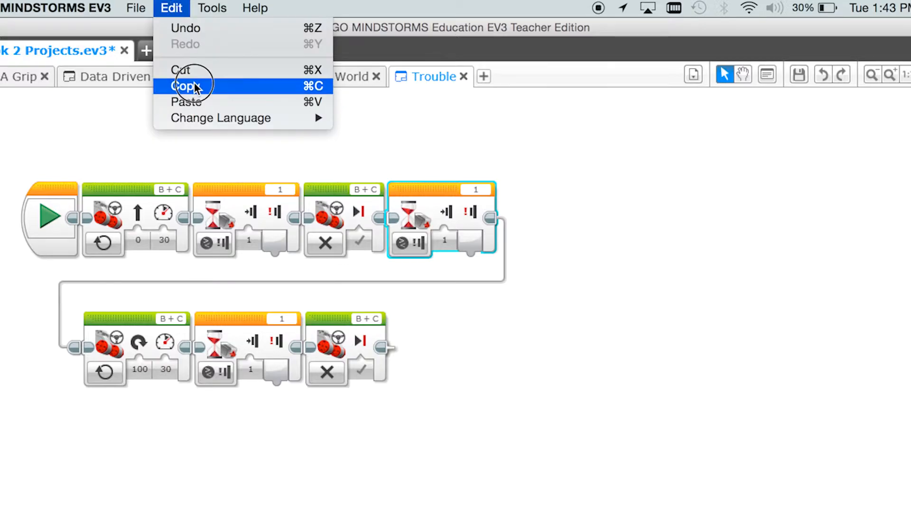
left_click(186, 86)
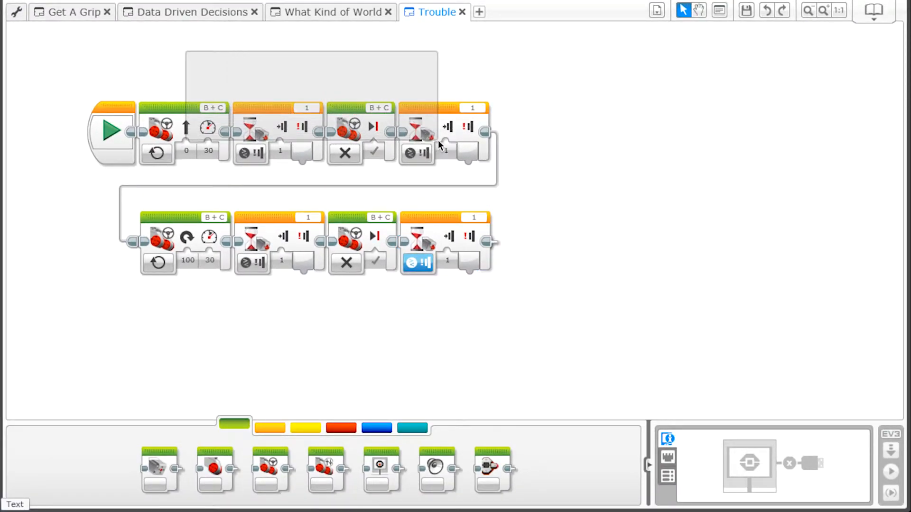
left_click(214, 9)
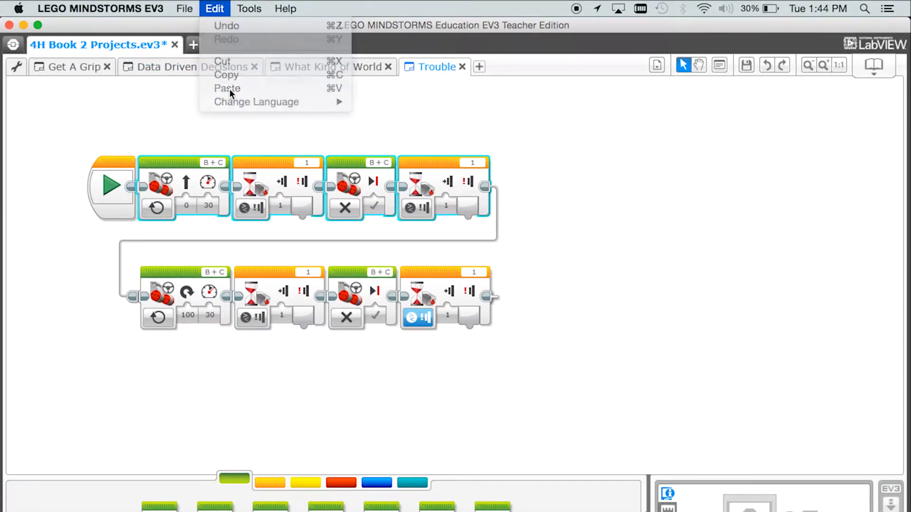
left_click(227, 87)
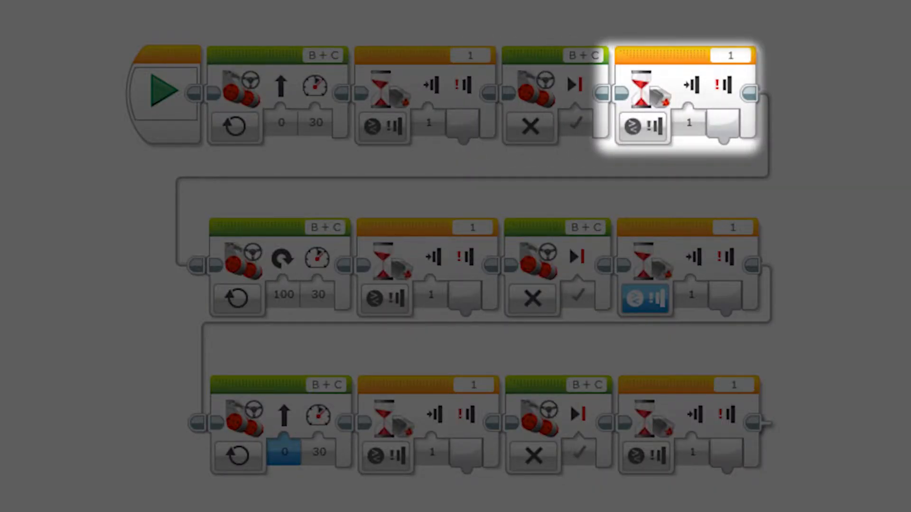
left_click(555, 265)
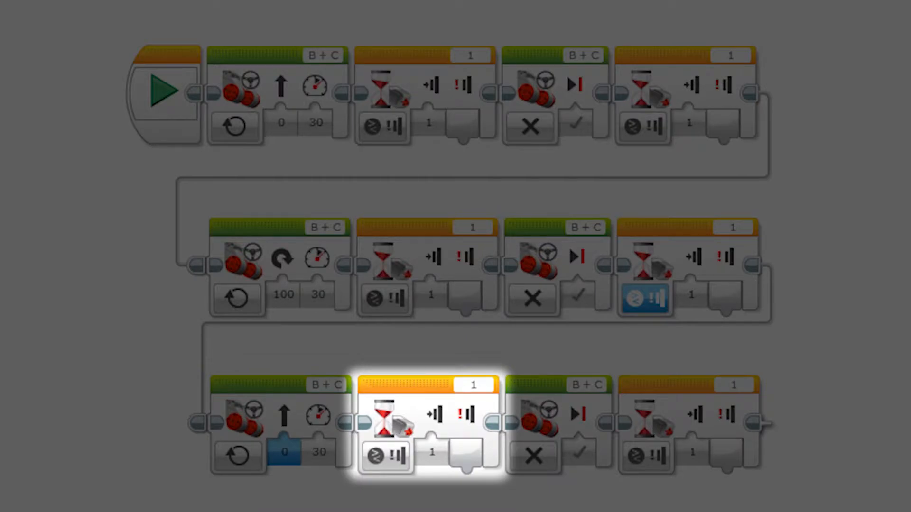
left_click(138, 10)
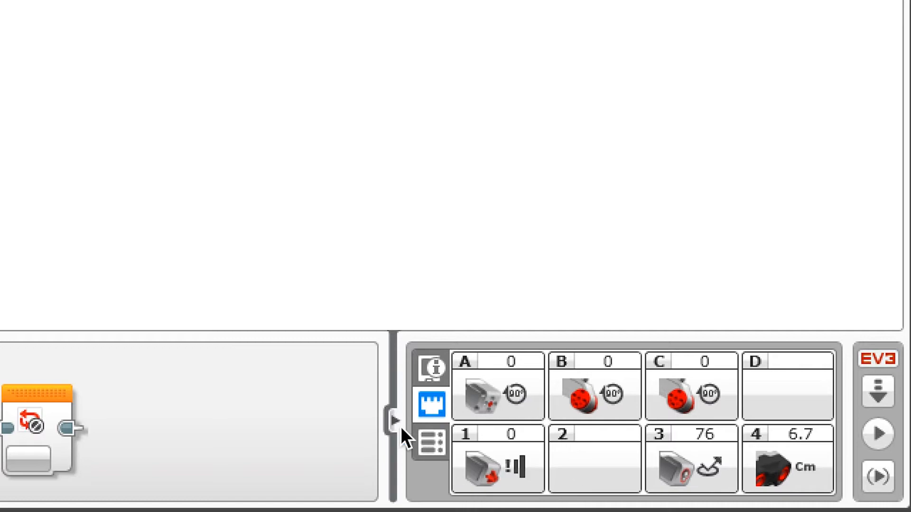
mouse_move(439, 433)
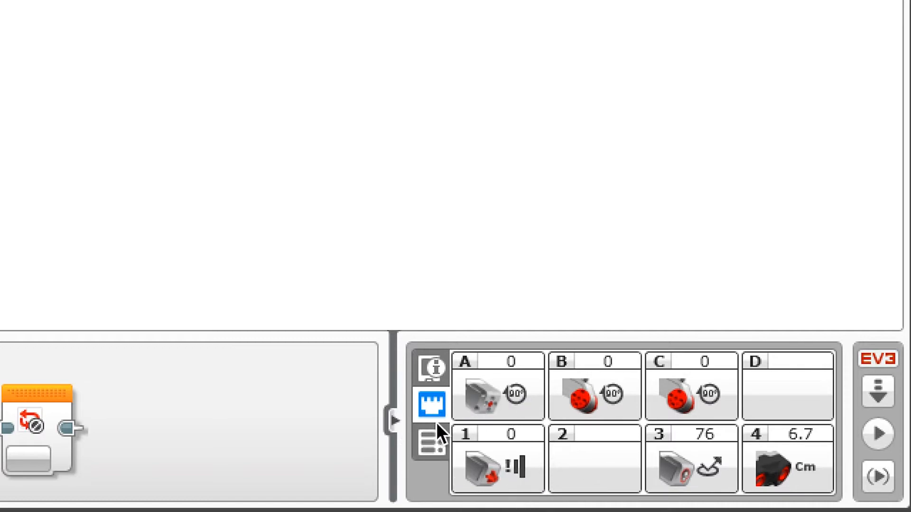
mouse_move(487, 188)
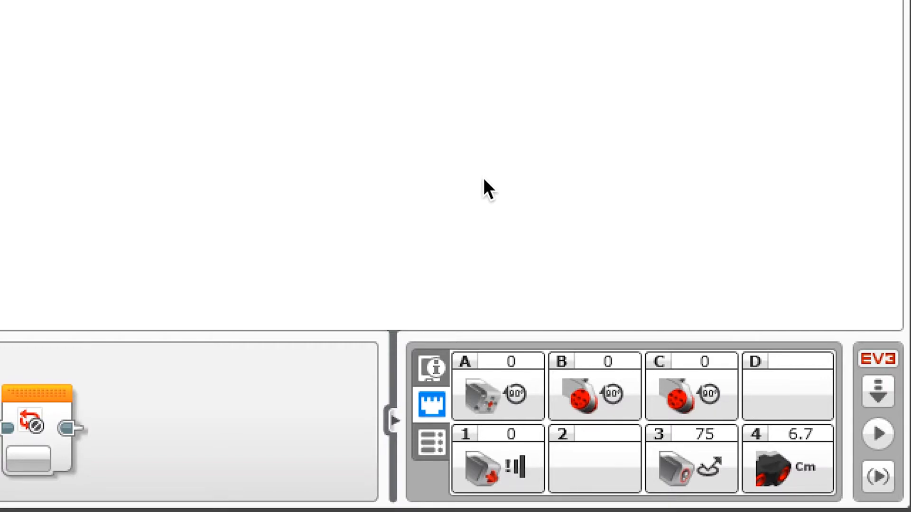
left_click(433, 11)
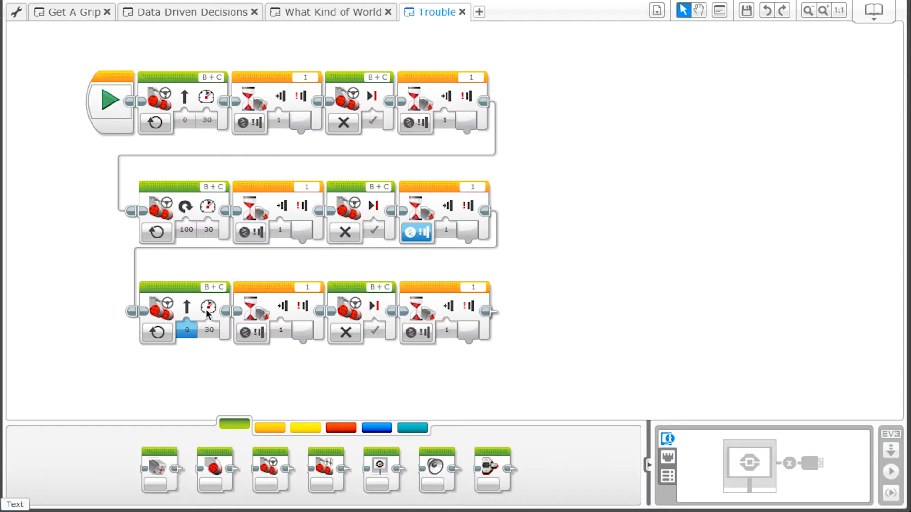
mouse_move(380, 468)
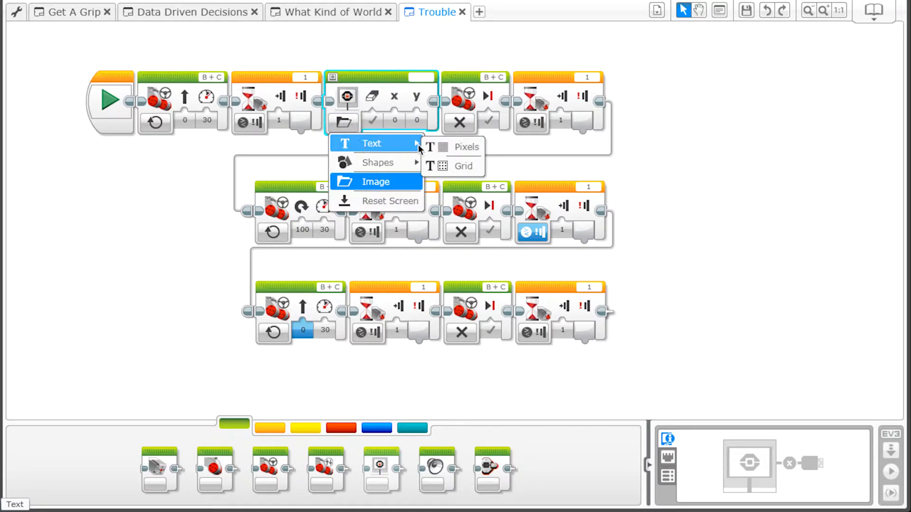
Set the Display block to grid text reading 'Press'.
left_click(462, 165)
type("1")
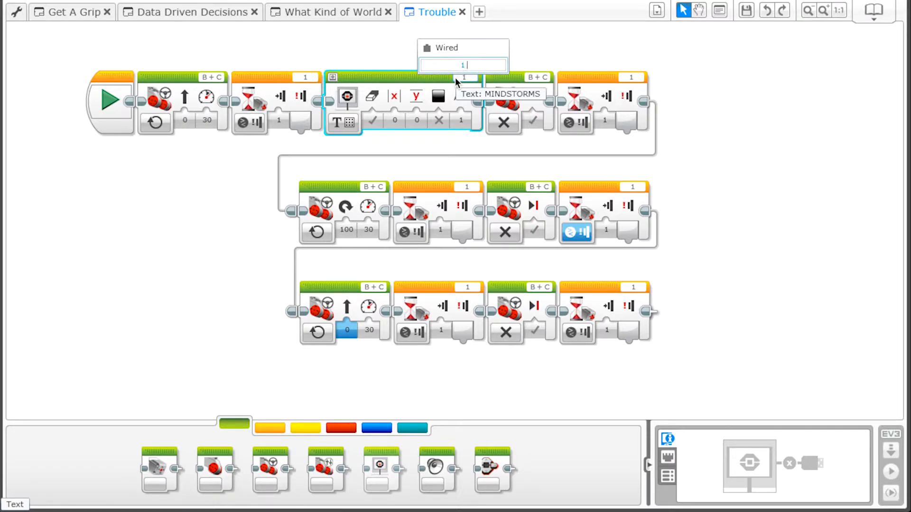
type("Press")
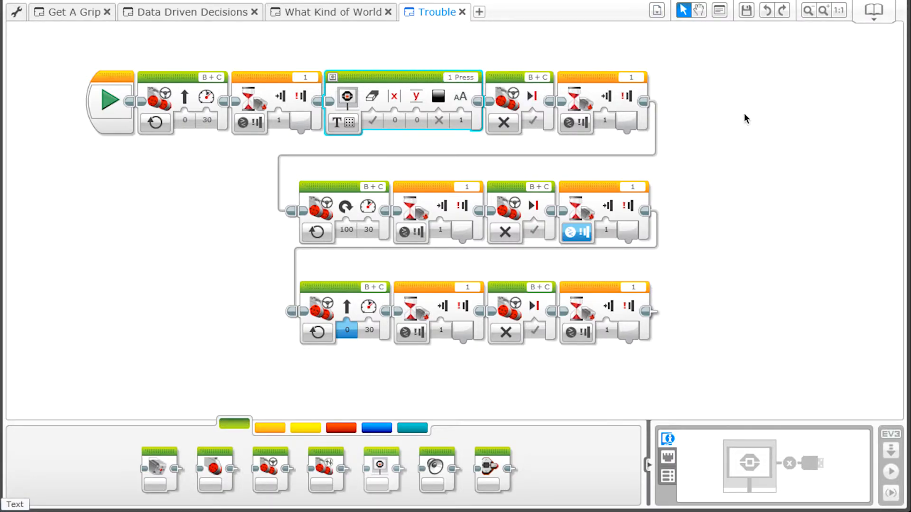
mouse_move(418, 82)
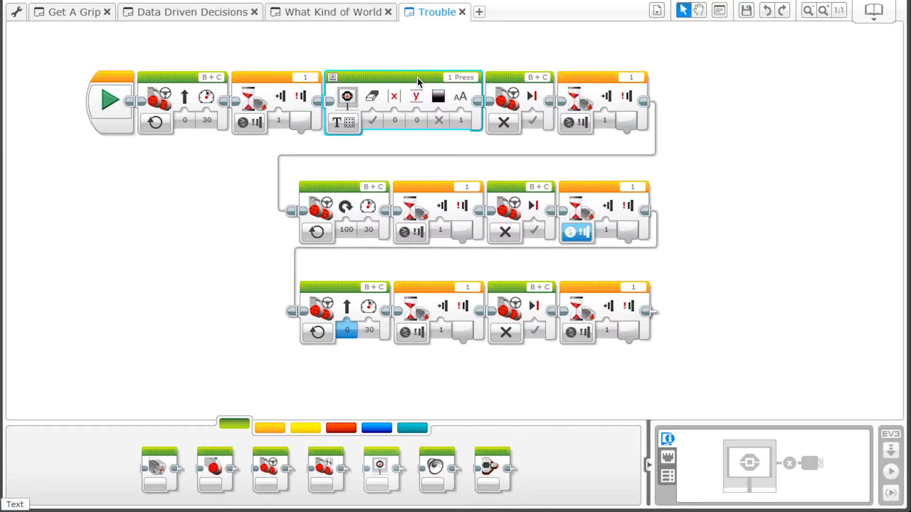
Duplicate the Press display as '2 Press' with Clear Screen set to False.
left_click(214, 9)
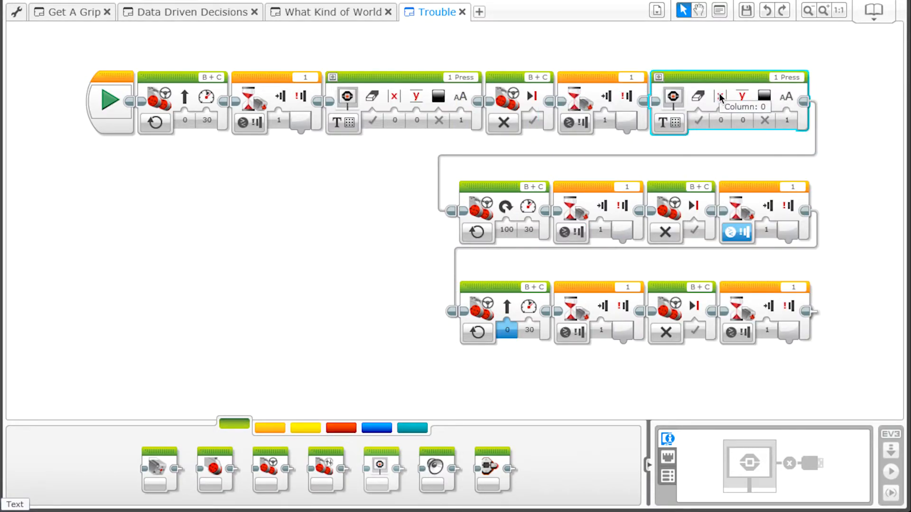
left_click(786, 76)
type("2 Press")
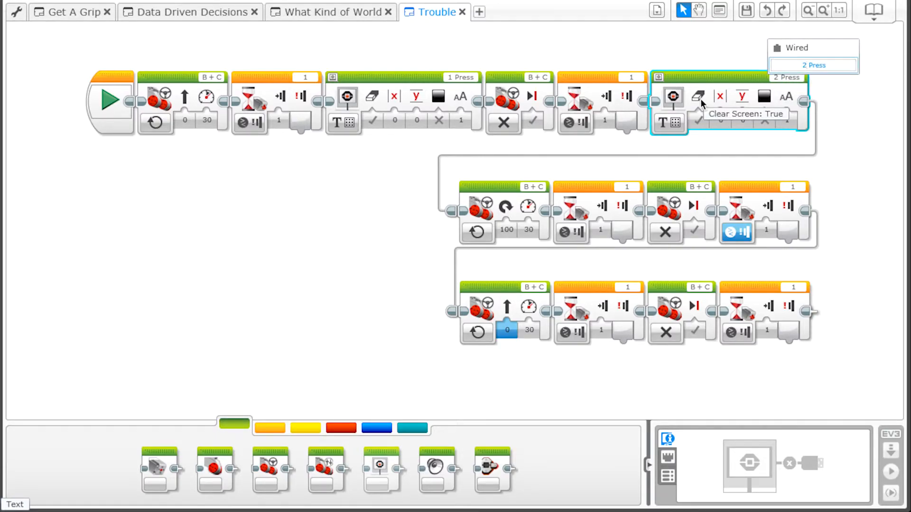
left_click(697, 96)
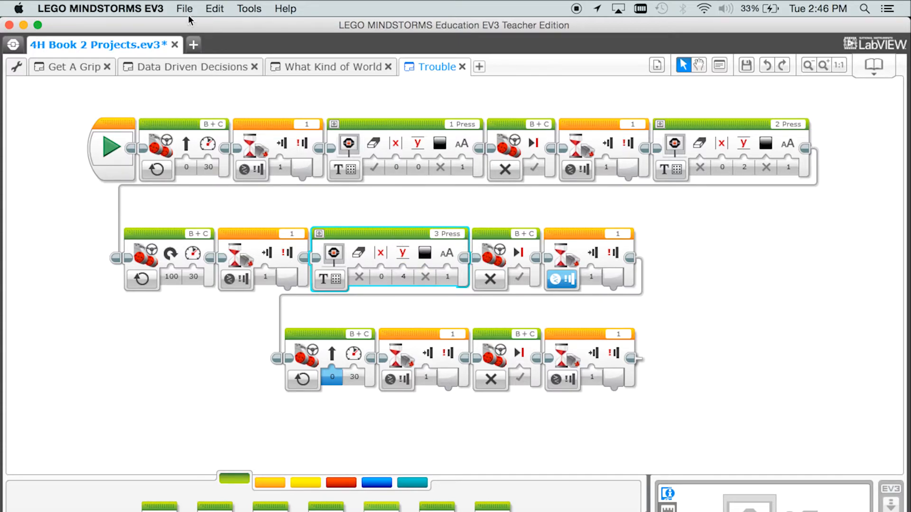
Copy the display block after later waits and retext to '4 Press' and '5 Press'.
left_click(215, 8)
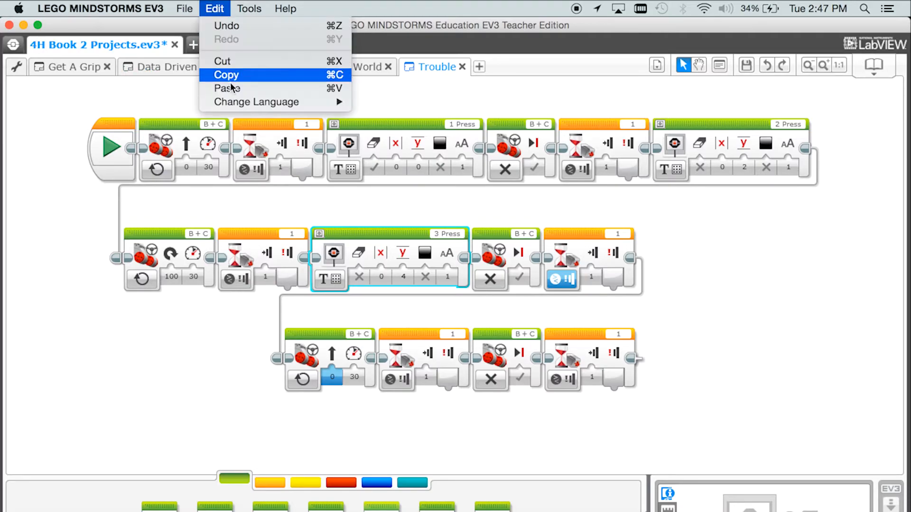
left_click(226, 74)
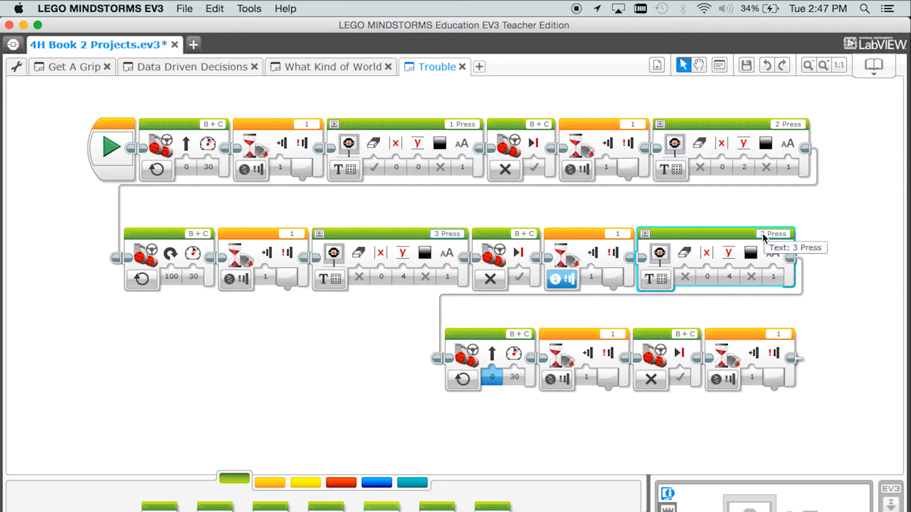
left_click(775, 233)
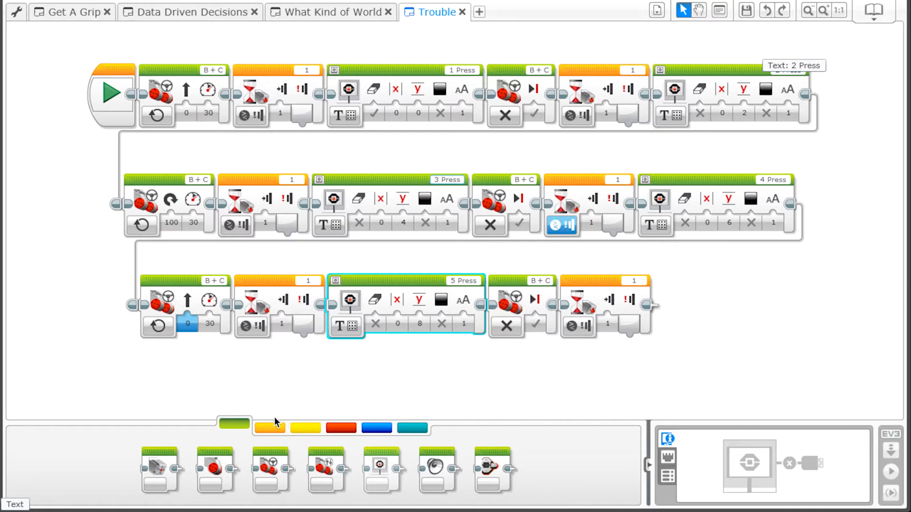
Drag an unlimited Loop block onto the end of the program.
left_click(269, 424)
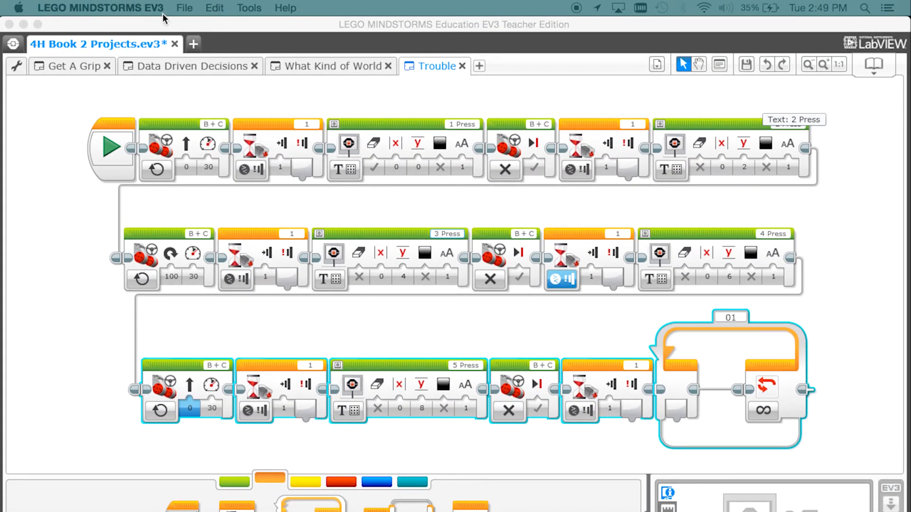
left_click(184, 7)
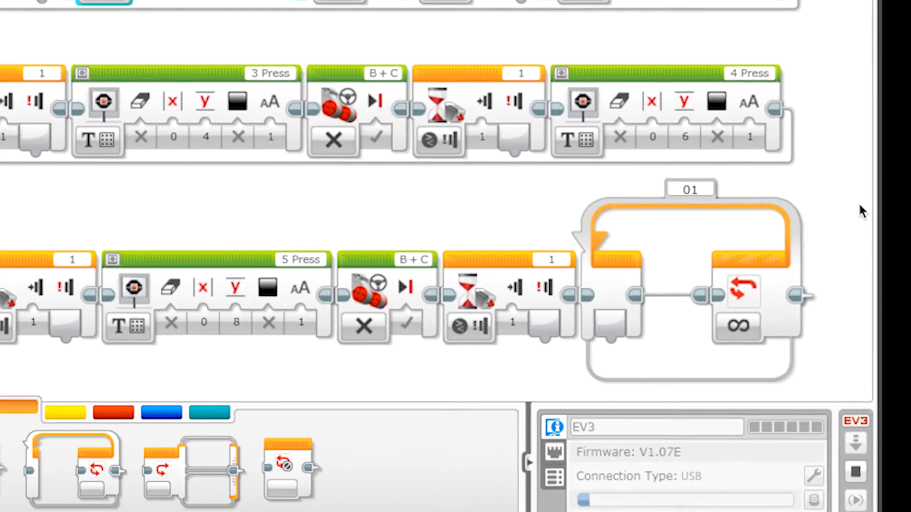
scroll("down", 3)
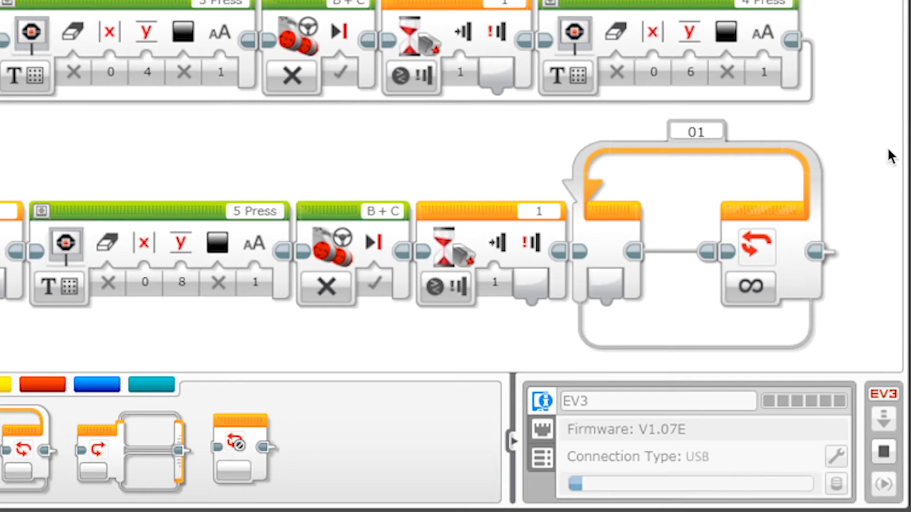
mouse_move(868, 293)
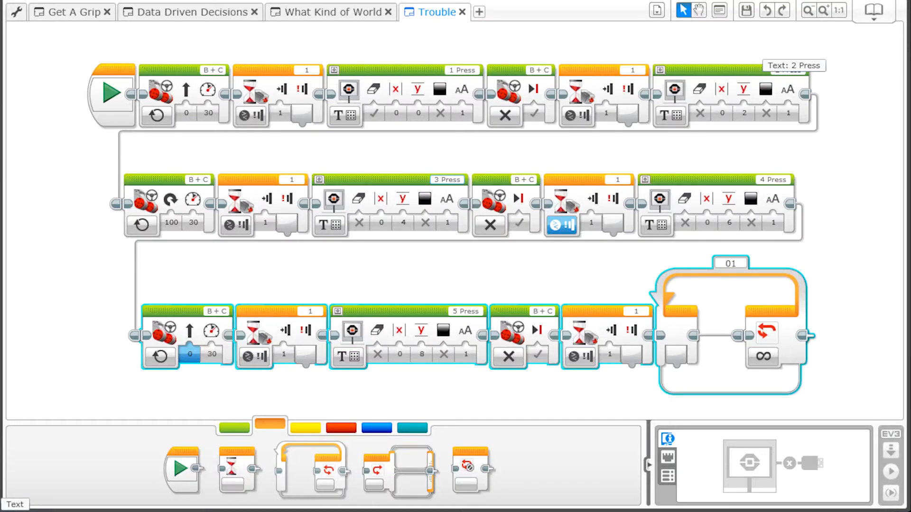
Set the first three touch waits to state 2 (Bumped).
left_click(279, 113)
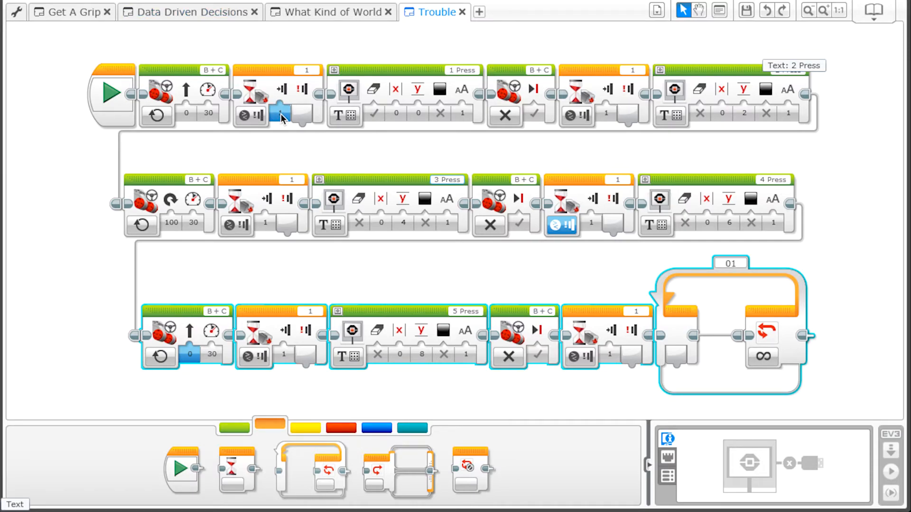
left_click(282, 115)
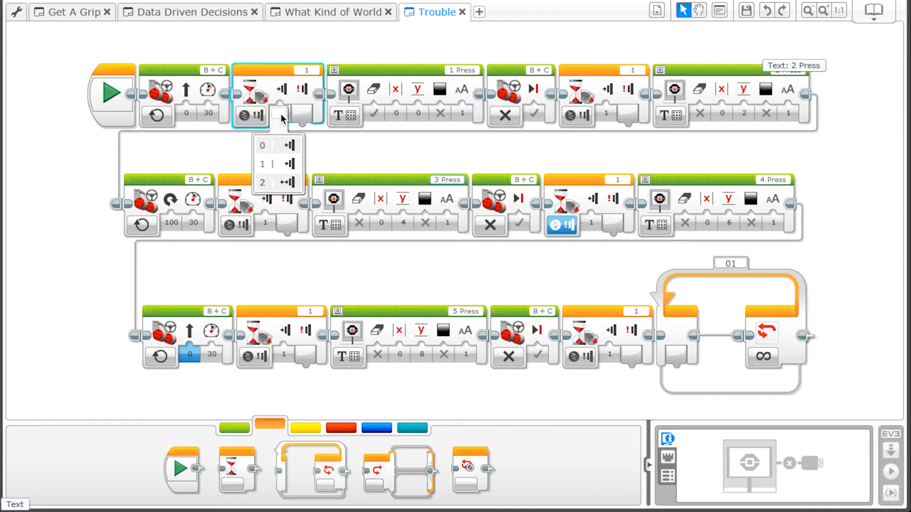
mouse_move(278, 182)
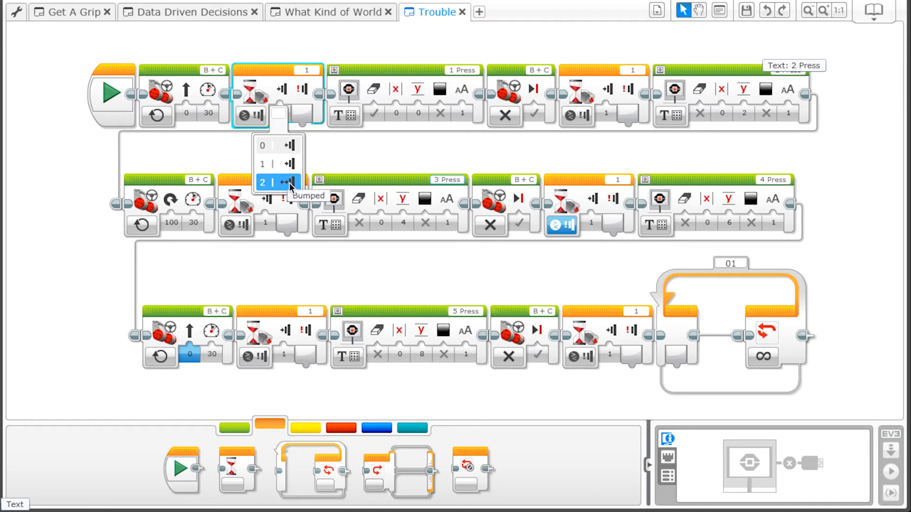
left_click(279, 182)
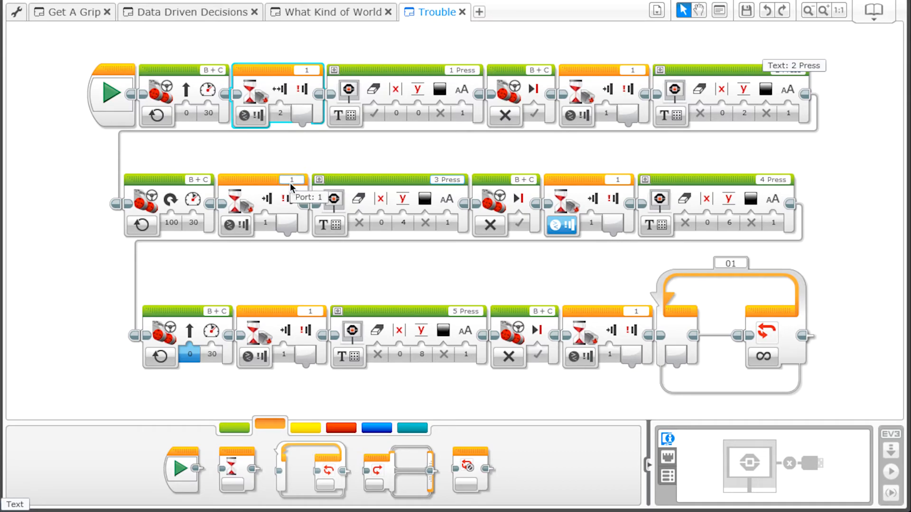
mouse_move(608, 113)
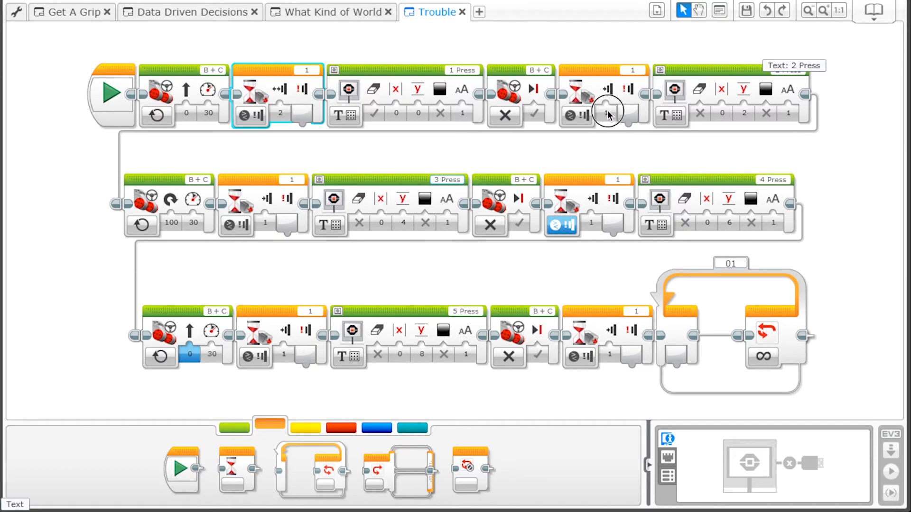
left_click(603, 110)
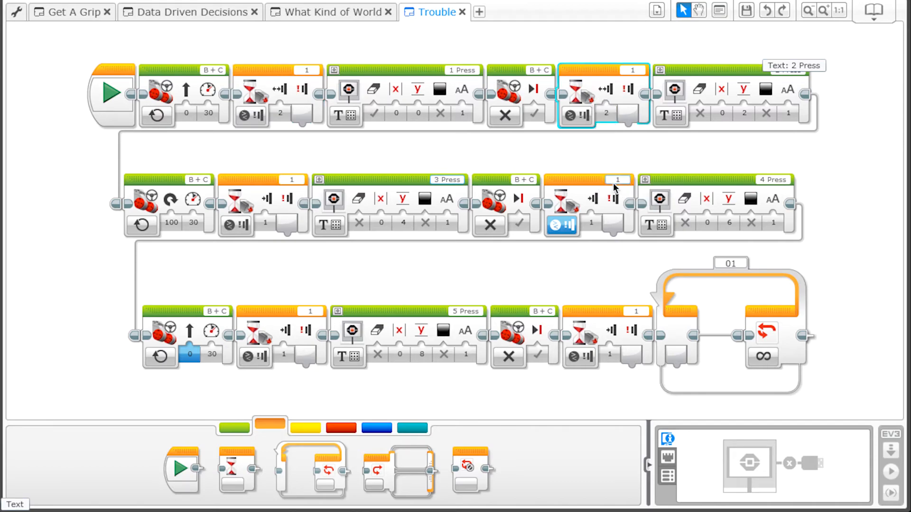
left_click(263, 224)
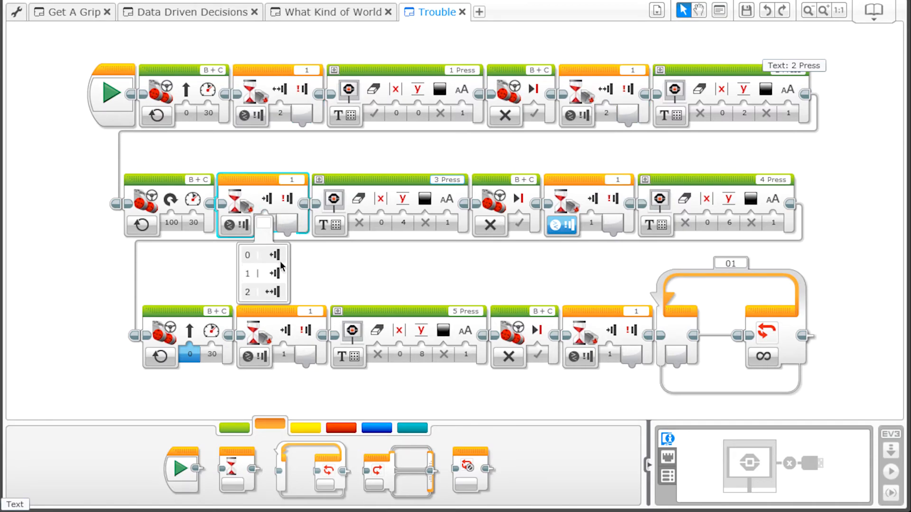
left_click(260, 291)
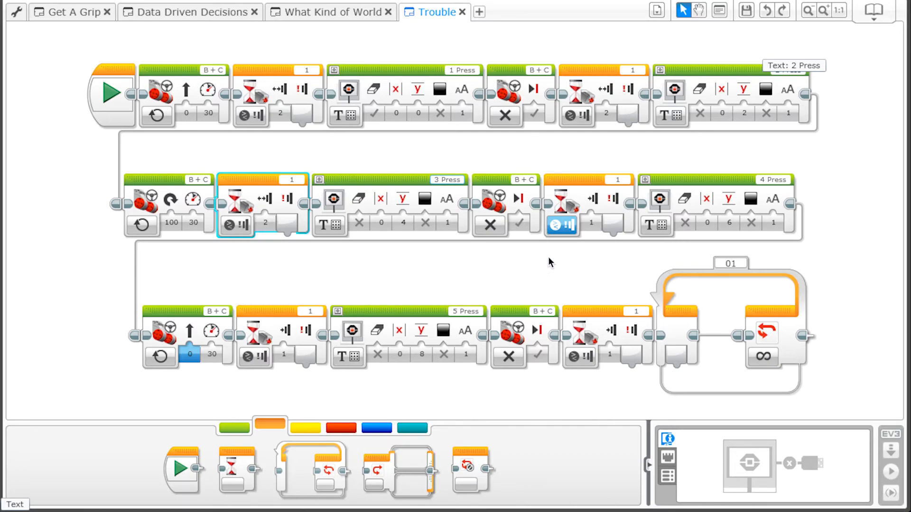
Set the remaining three touch waits to state 2 (Bumped).
left_click(561, 226)
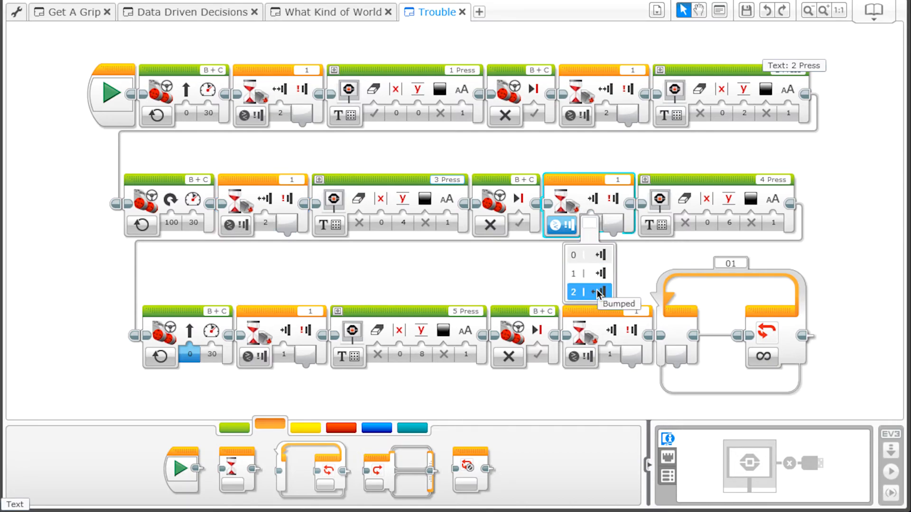
left_click(580, 291)
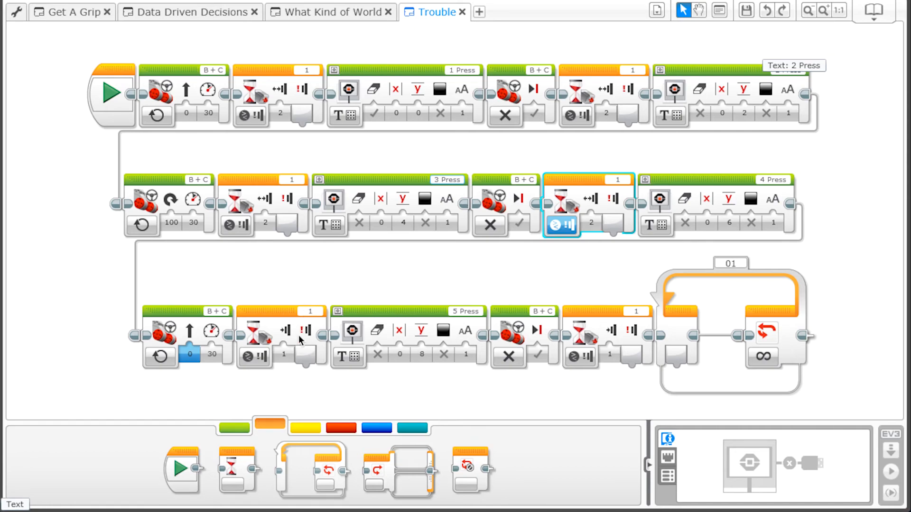
left_click(283, 354)
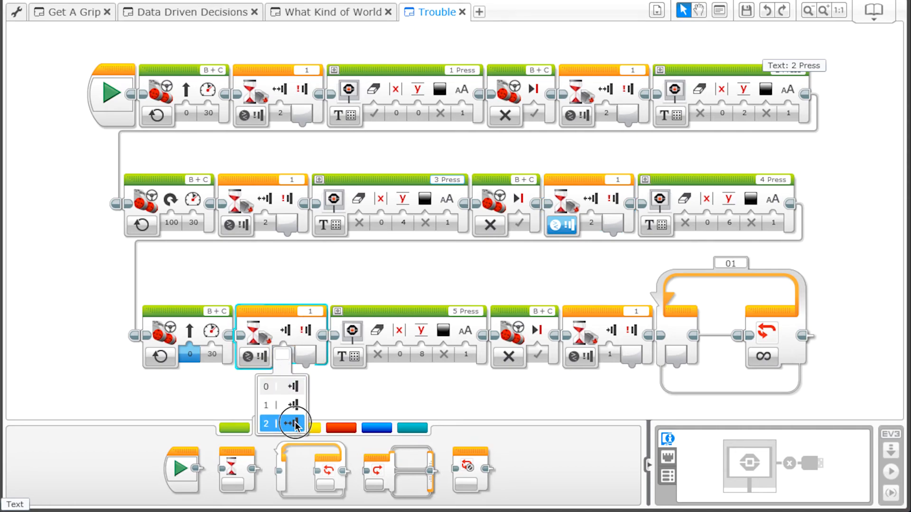
left_click(282, 425)
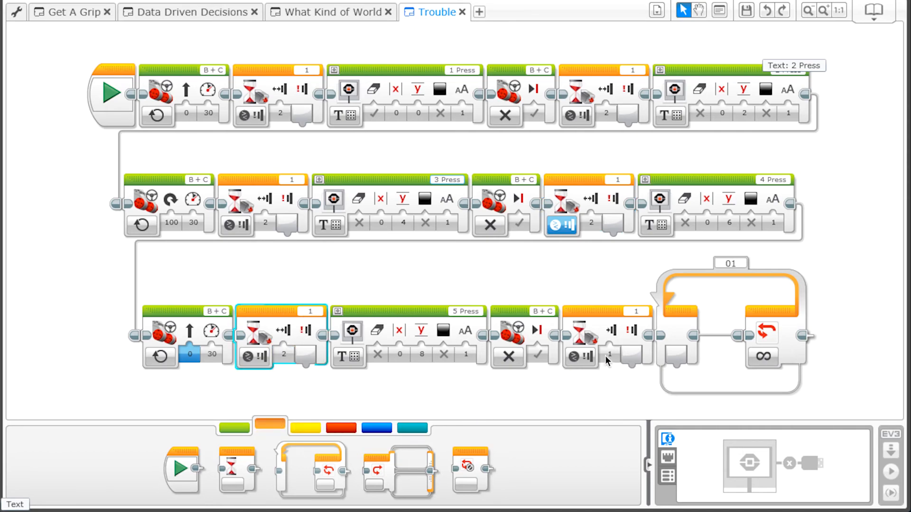
left_click(581, 336)
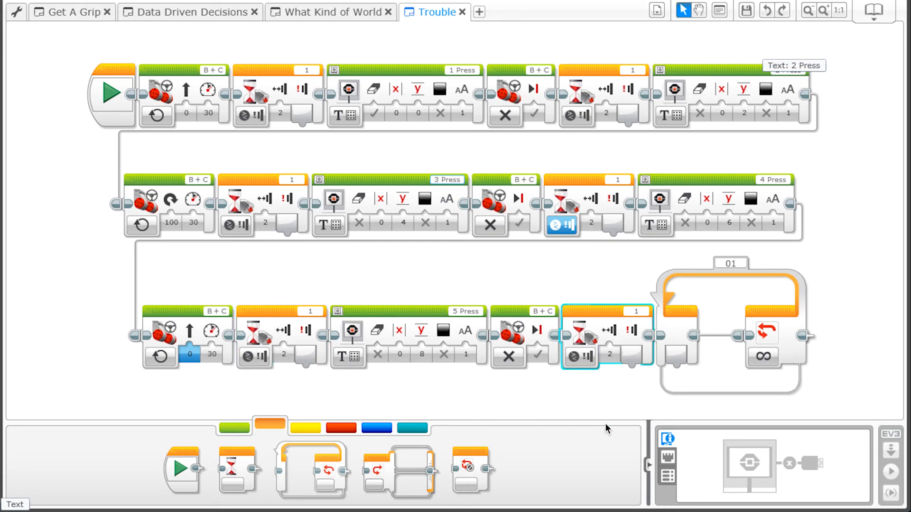
left_click(184, 7)
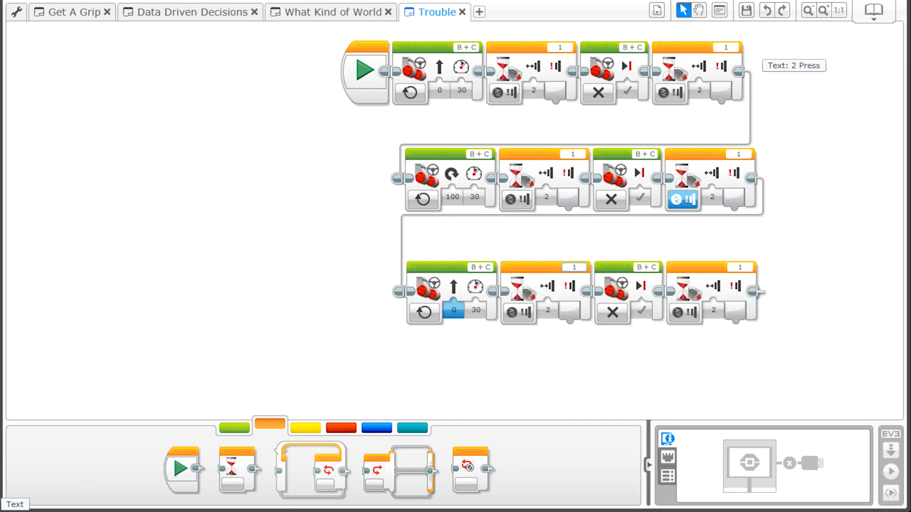
Delete all display blocks and the loop, then go to save the project.
left_click(183, 10)
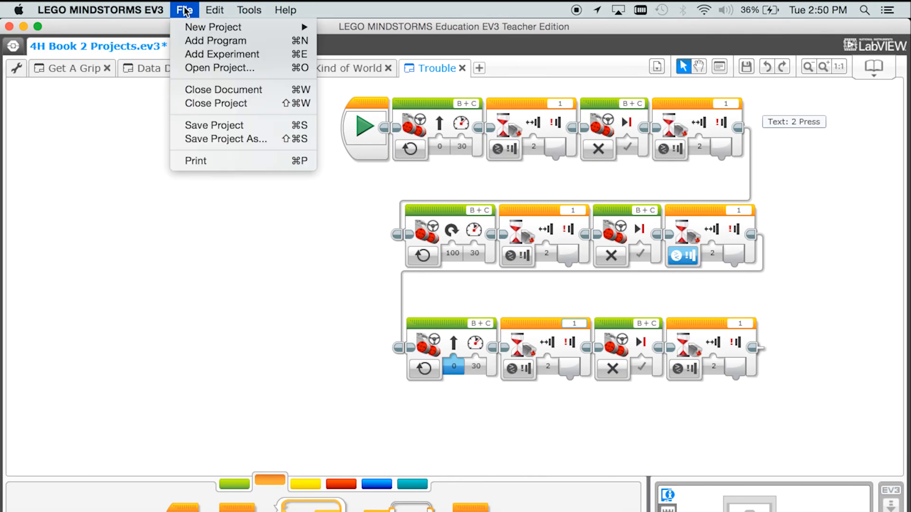